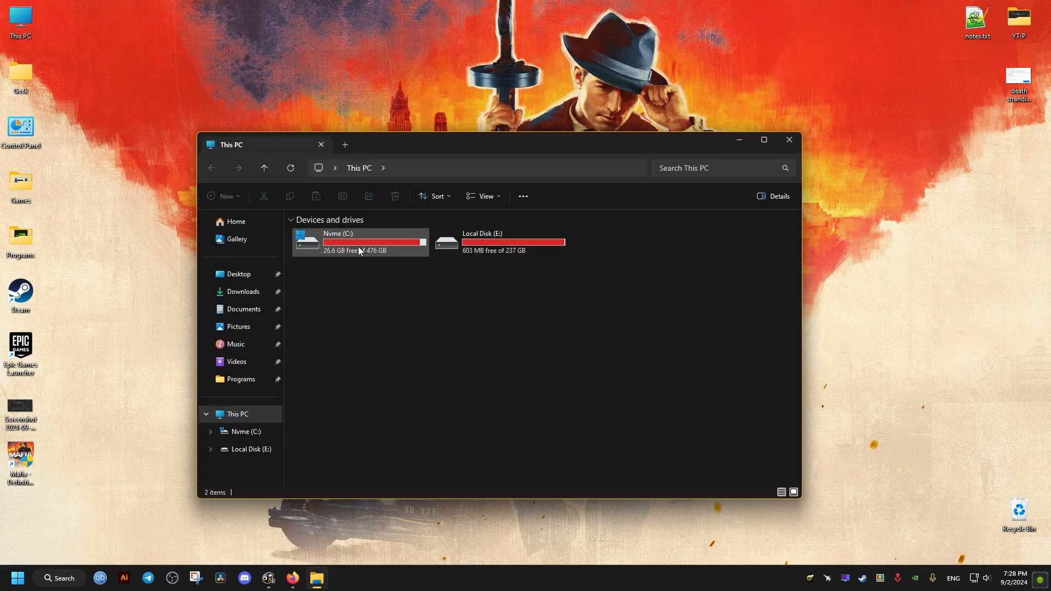
Step: Navigate from C: through Program Files (x86) and Steam into steamapps\common
{"action": "double_click", "coordinate": [338, 241]}
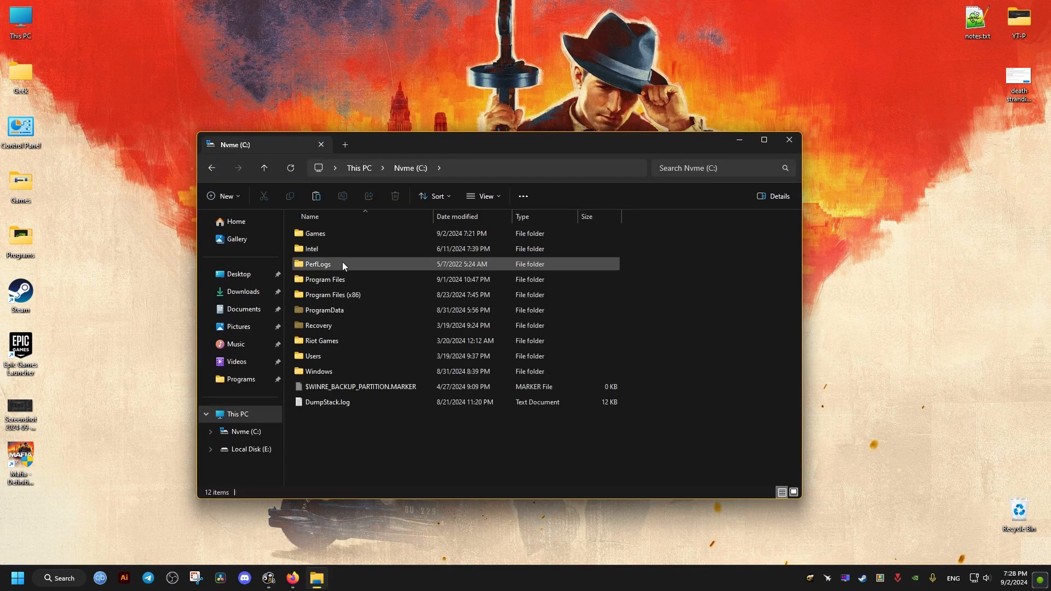
{"action": "double_click", "coordinate": [331, 294]}
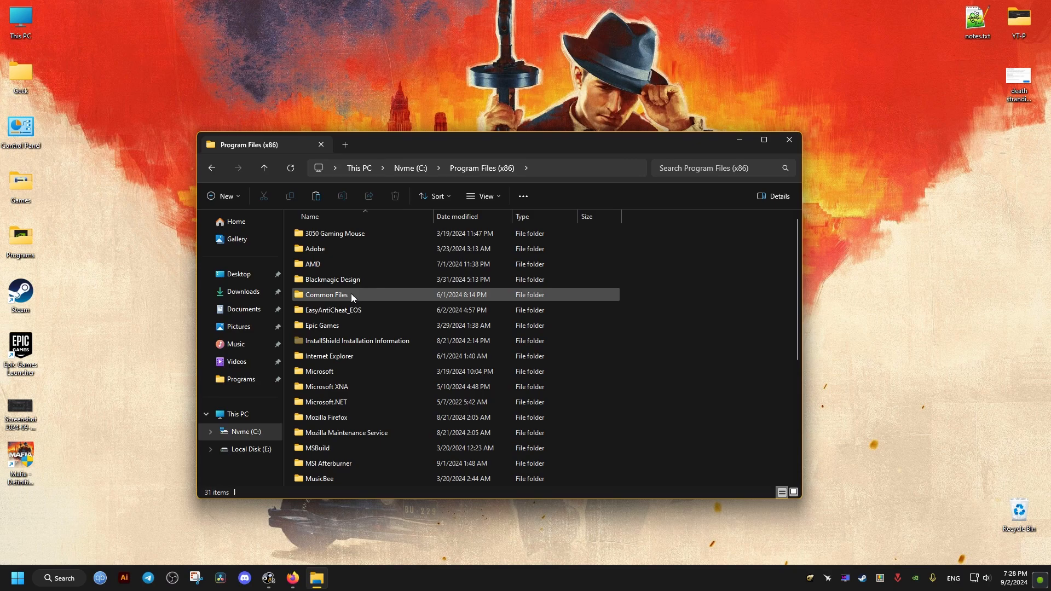
{"action": "scroll", "scroll_direction": "down", "scroll_amount": 3}
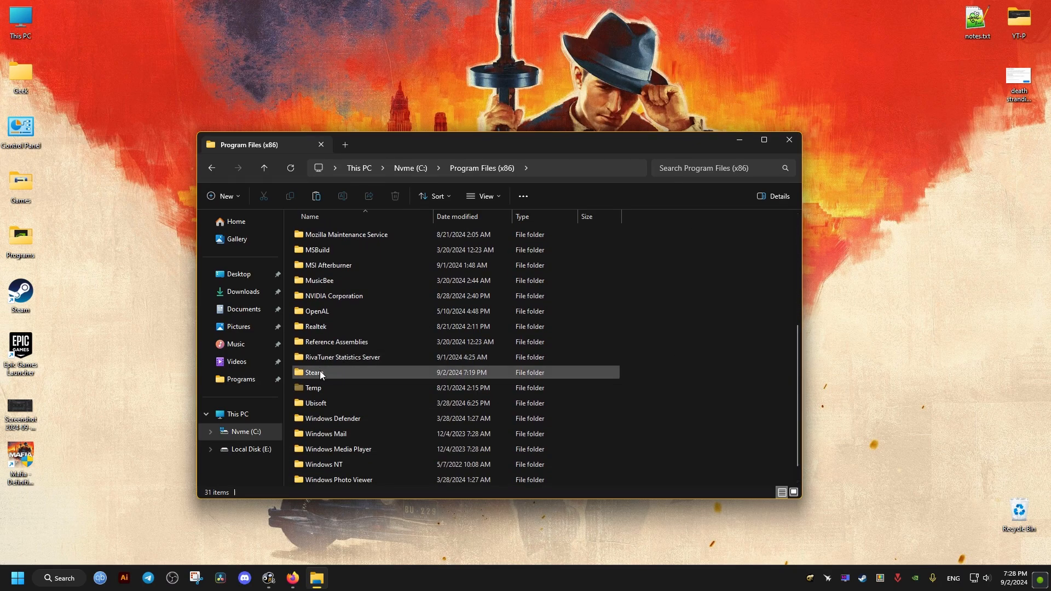
{"action": "double_click", "coordinate": [314, 373]}
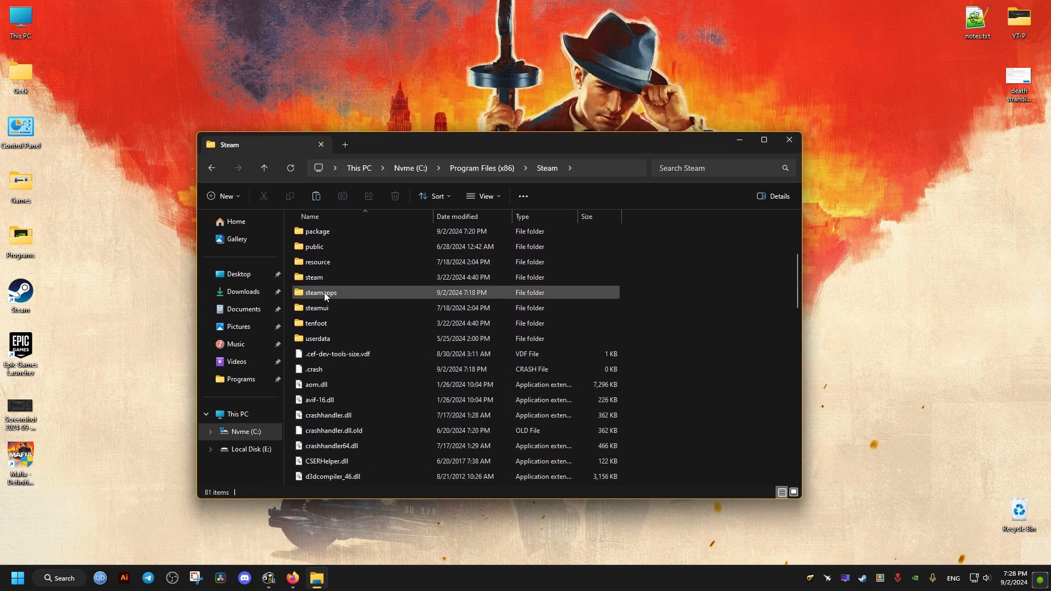
{"action": "double_click", "coordinate": [320, 292]}
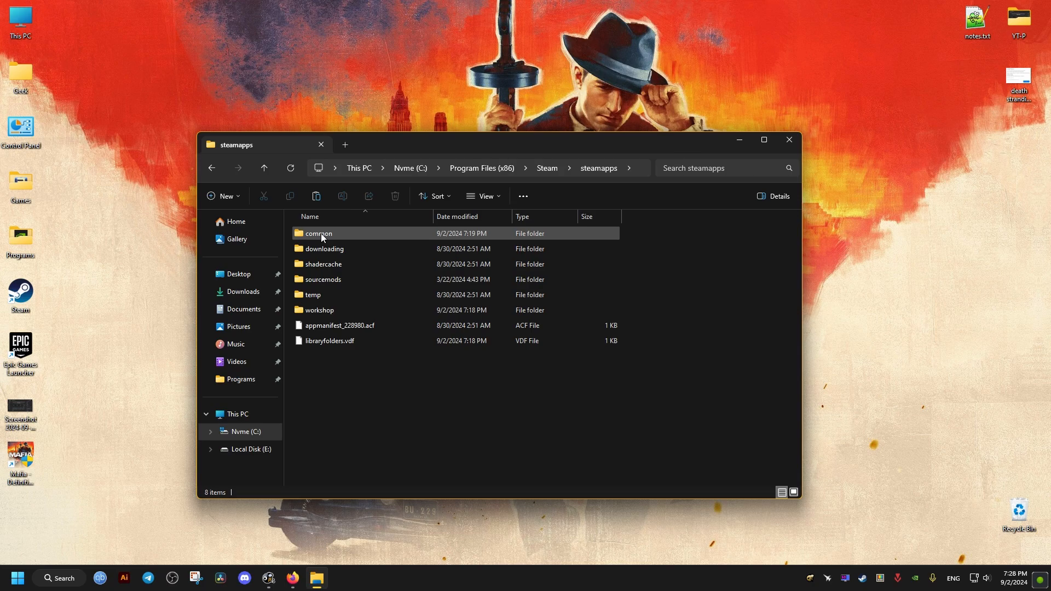
{"action": "double_click", "coordinate": [318, 233]}
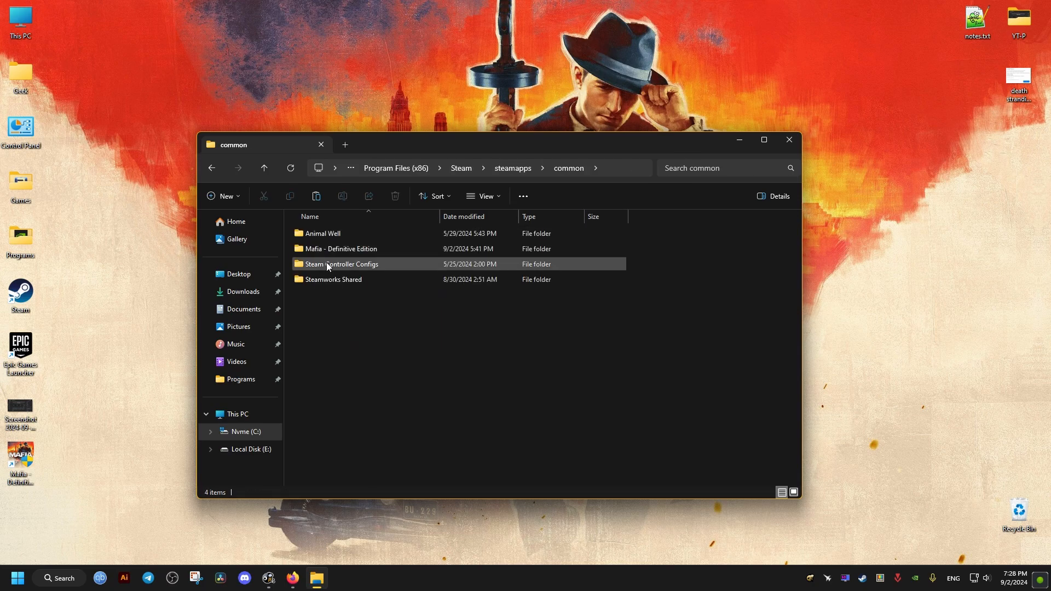
Step: Enter the Mafia - Definitive Edition folder and its edit\maps subfolder
{"action": "double_click", "coordinate": [340, 249]}
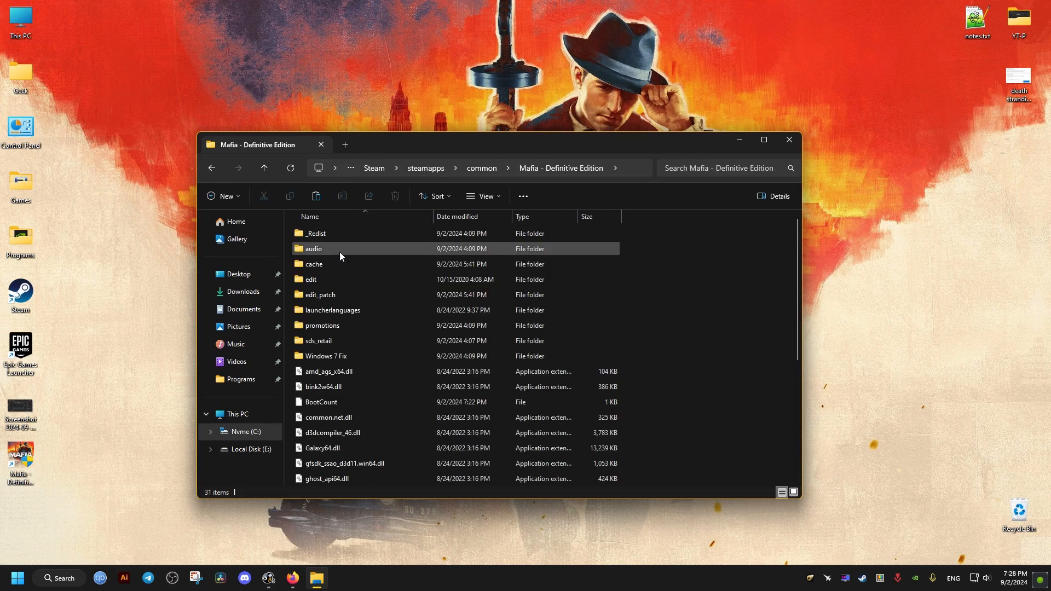
{"action": "left_click", "coordinate": [310, 279]}
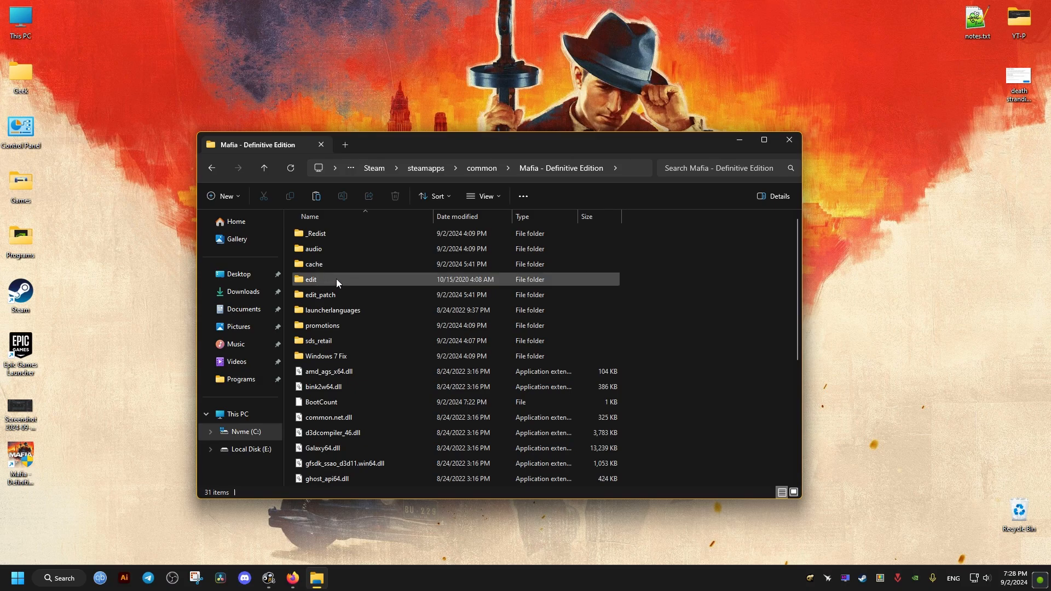
{"action": "double_click", "coordinate": [309, 279]}
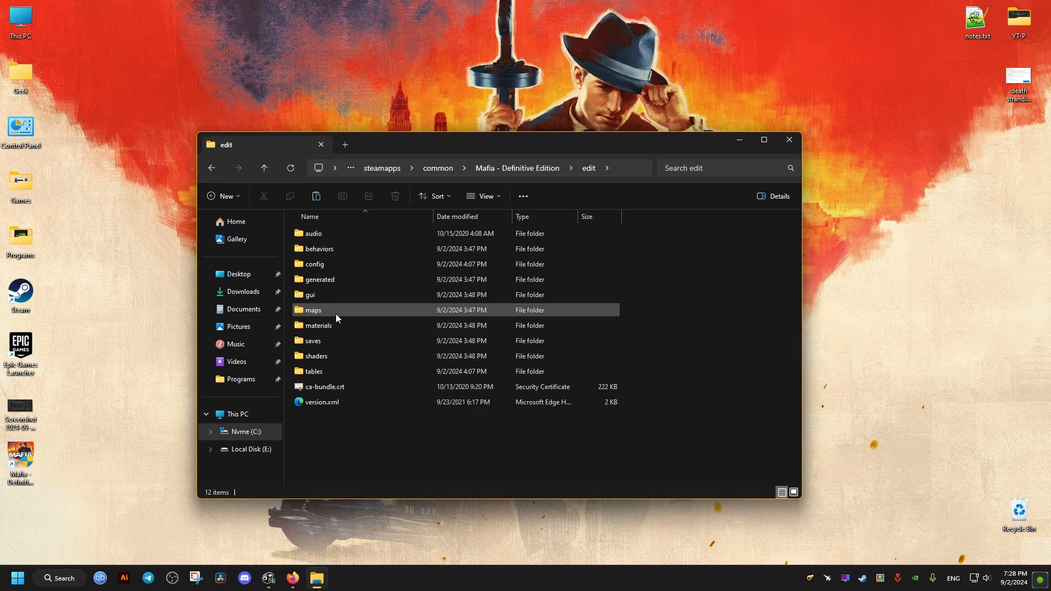
{"action": "double_click", "coordinate": [313, 310]}
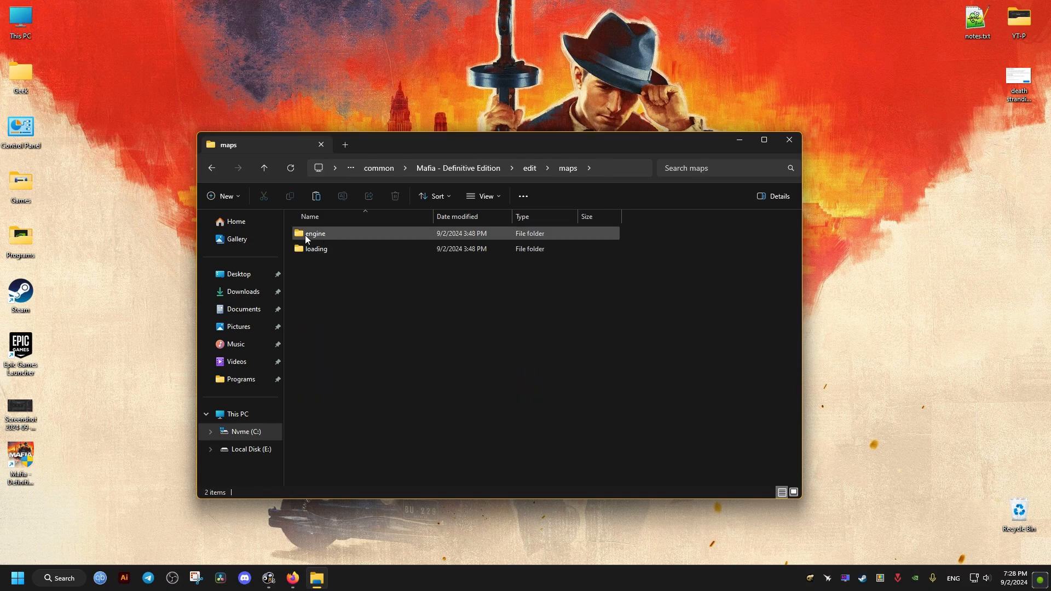
Step: Enter the engine folder and create a desktop folder named 'backup'
{"action": "double_click", "coordinate": [313, 233]}
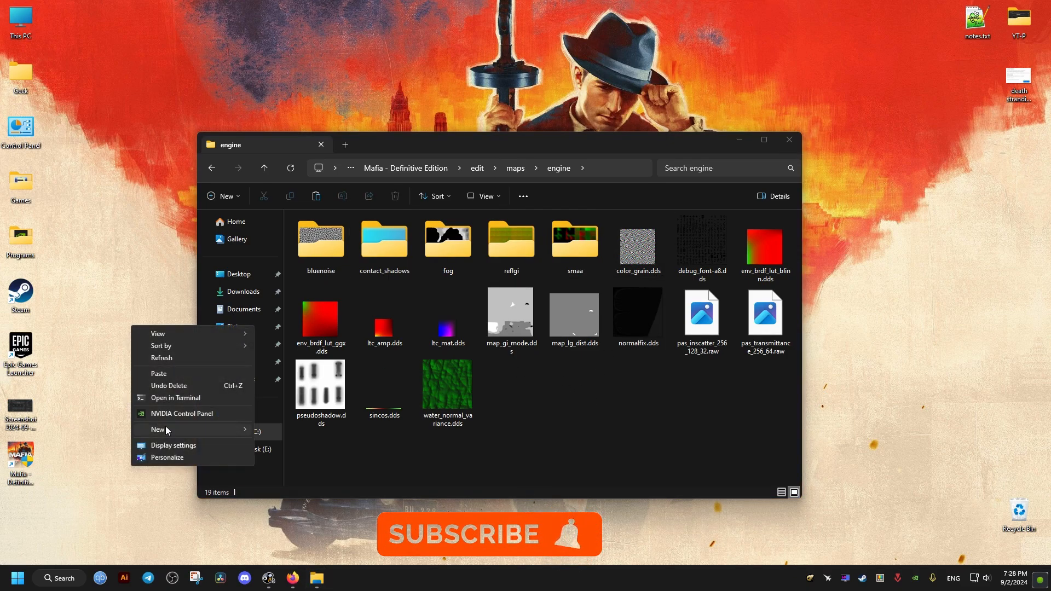
{"action": "left_click", "coordinate": [158, 429]}
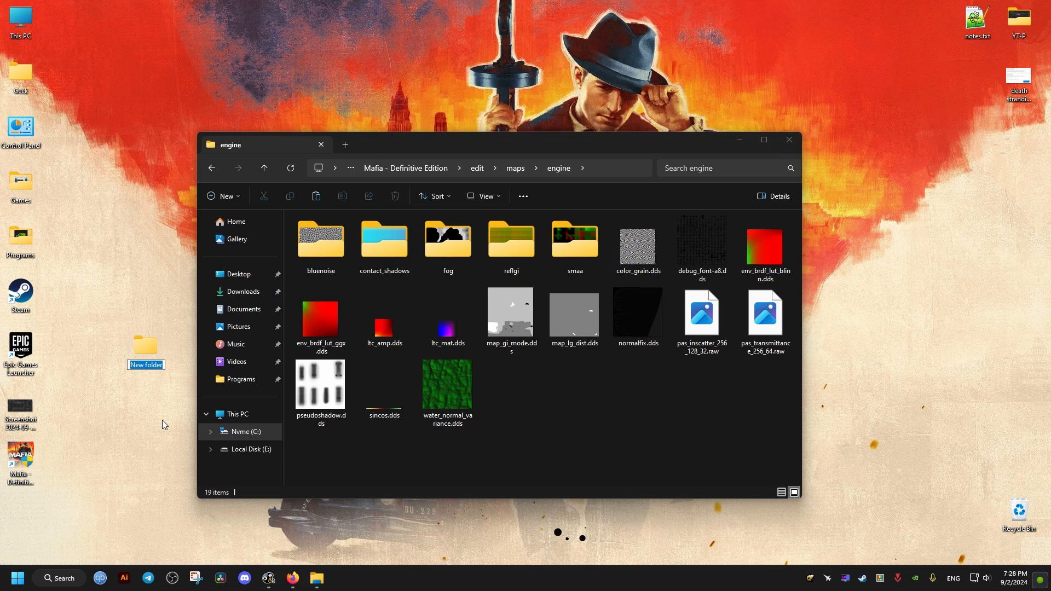
{"action": "type", "text": "backup"}
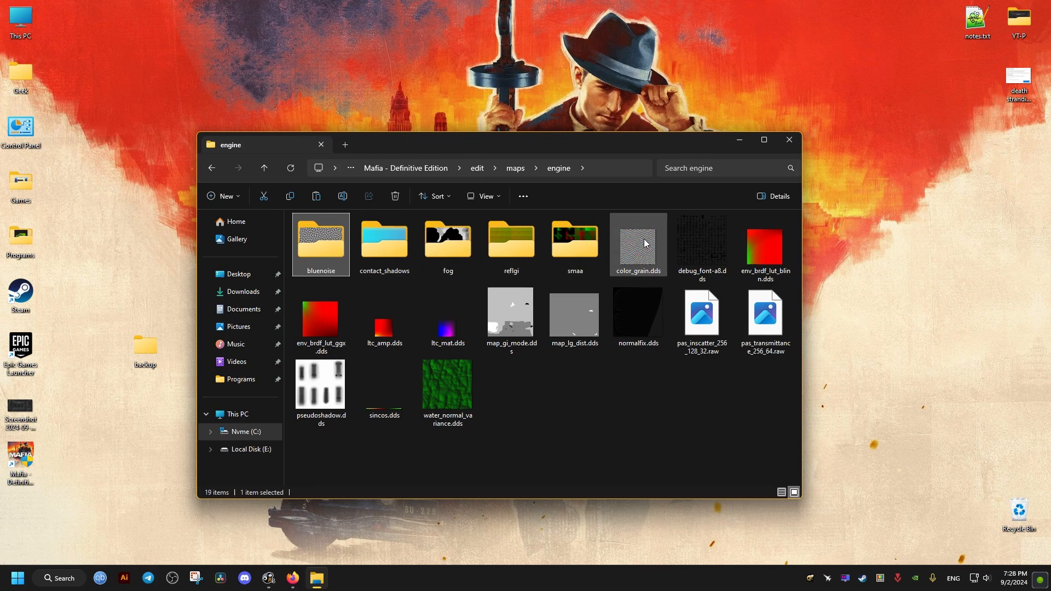
Step: Move bluenoise and color_grain.dds from engine into the desktop backup folder
{"action": "right_click", "coordinate": [637, 243]}
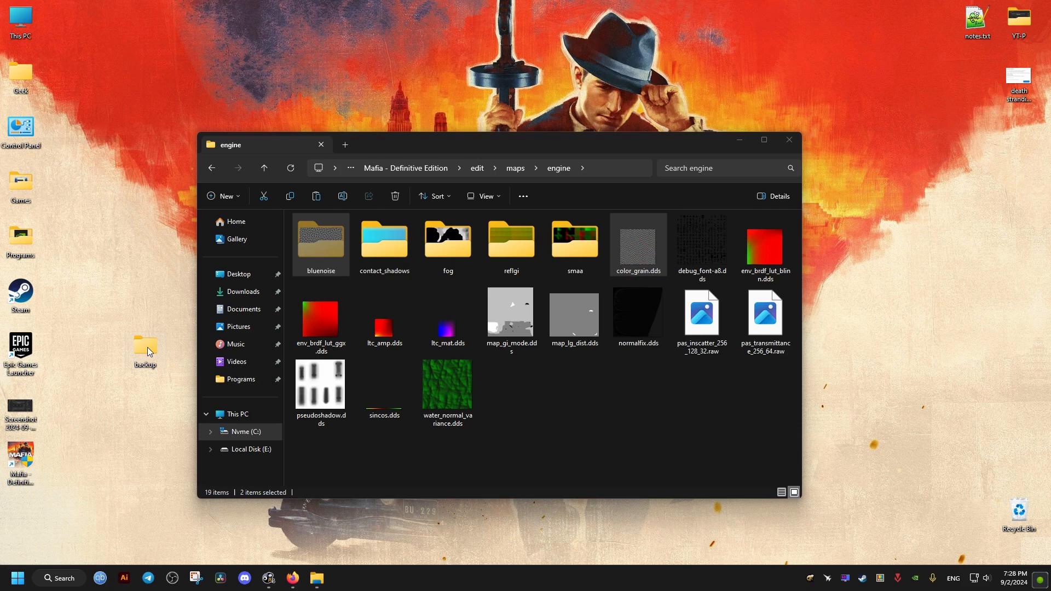
{"action": "double_click", "coordinate": [144, 348]}
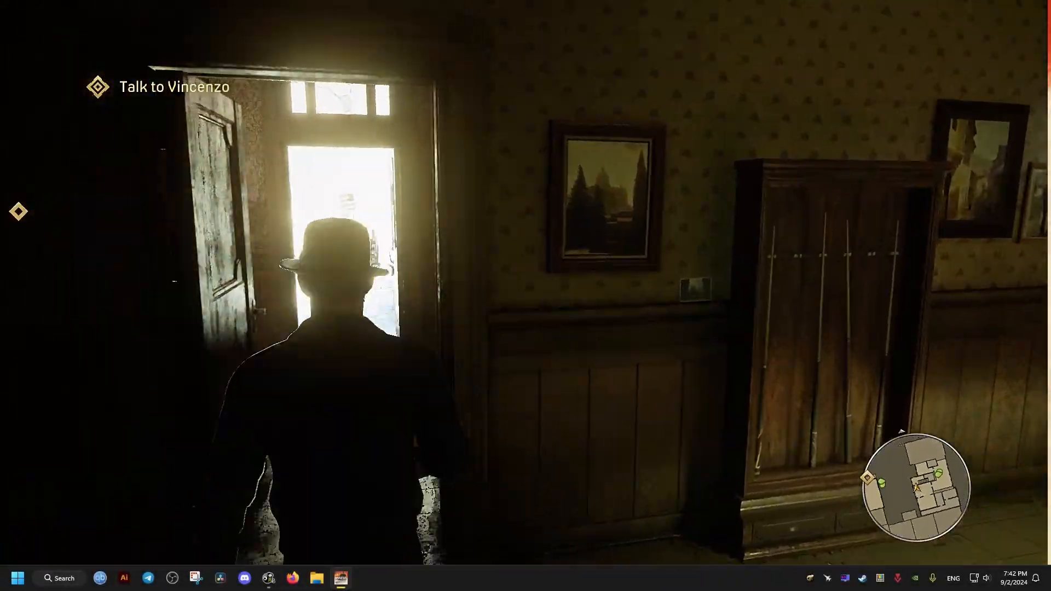
Step: Walk the character out the doorway and along the alley toward Vincenzo
{"action": "key", "text": "w"}
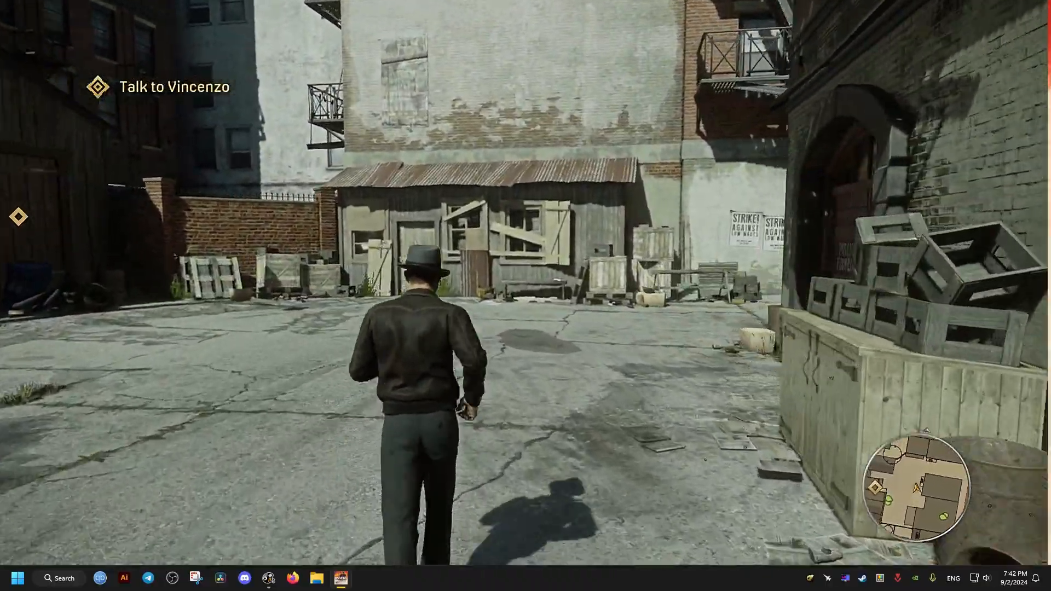
{"action": "key", "text": "w"}
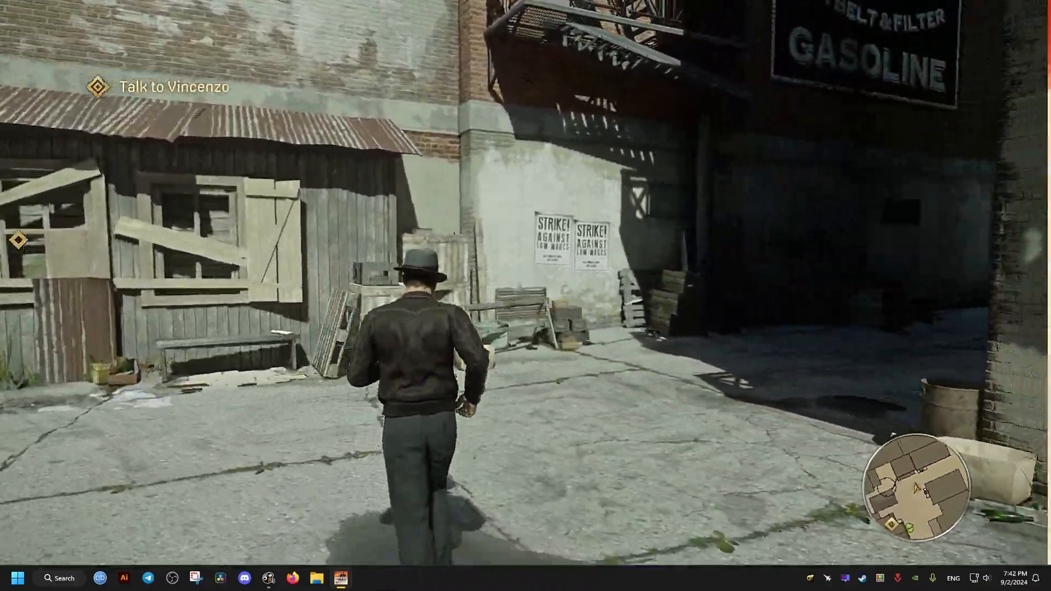